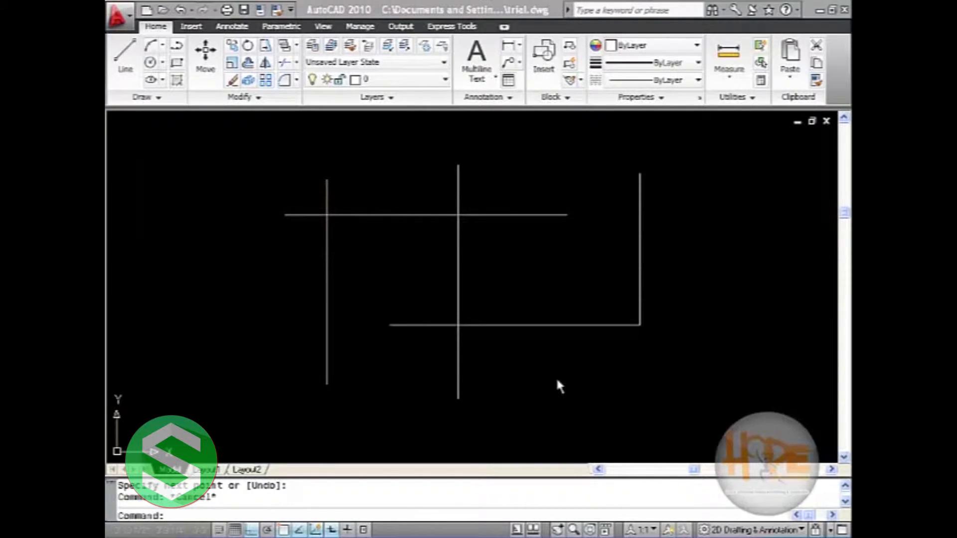
mouse_move(567, 408)
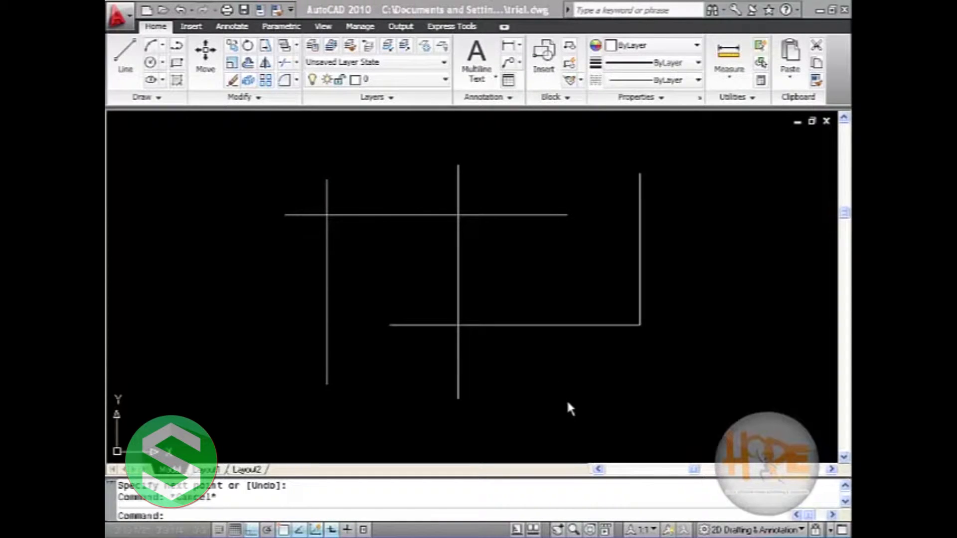
mouse_move(562, 414)
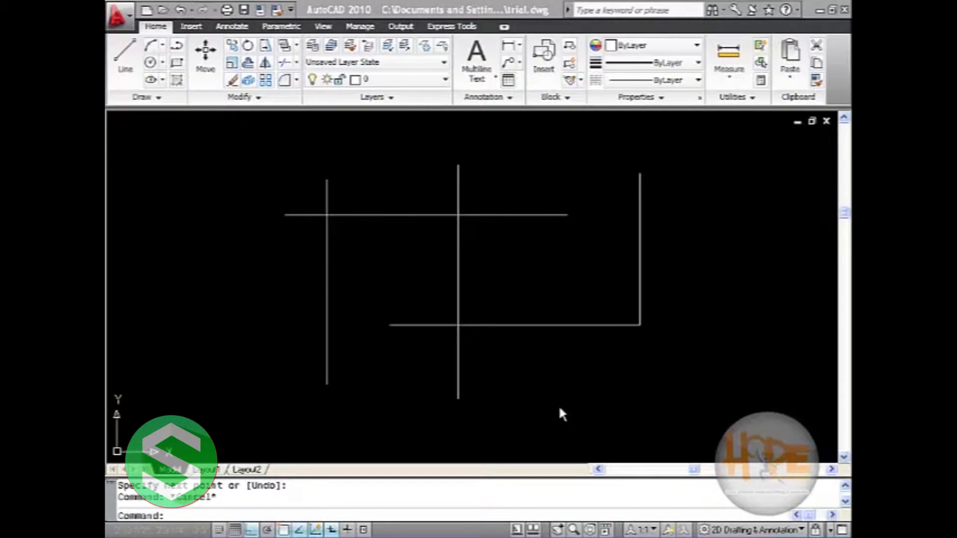
mouse_move(554, 413)
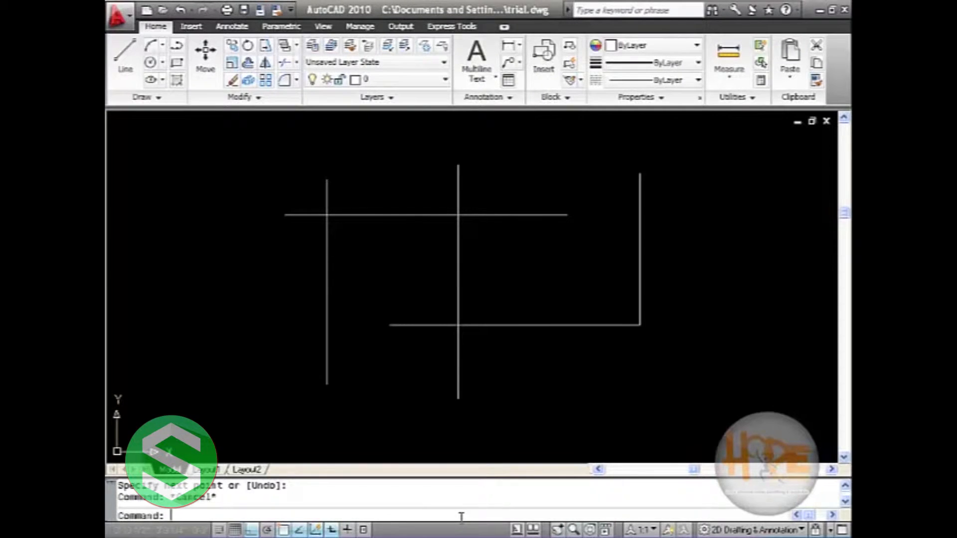
Start CHAMFER (CHA) and set both chamfer distances to 2 inches.
text(cha)
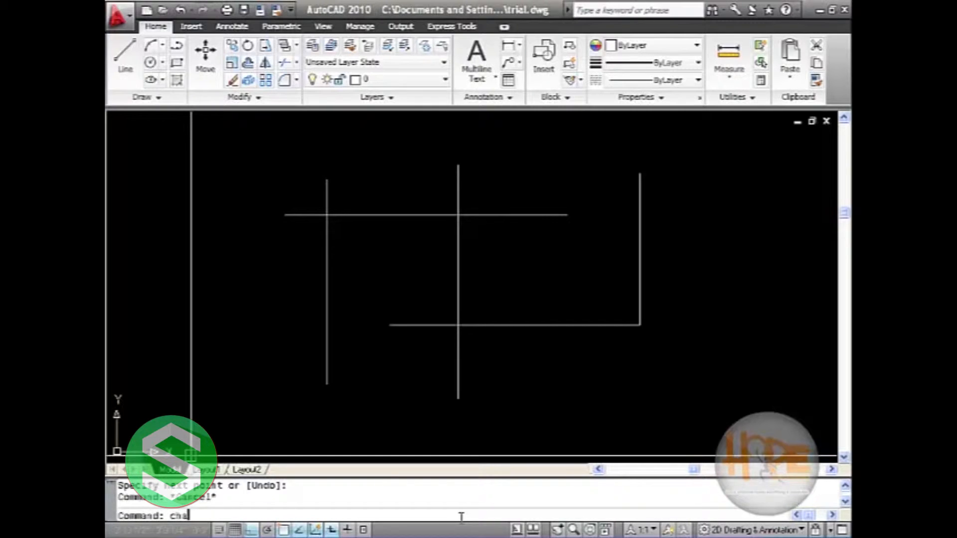
key(Return)
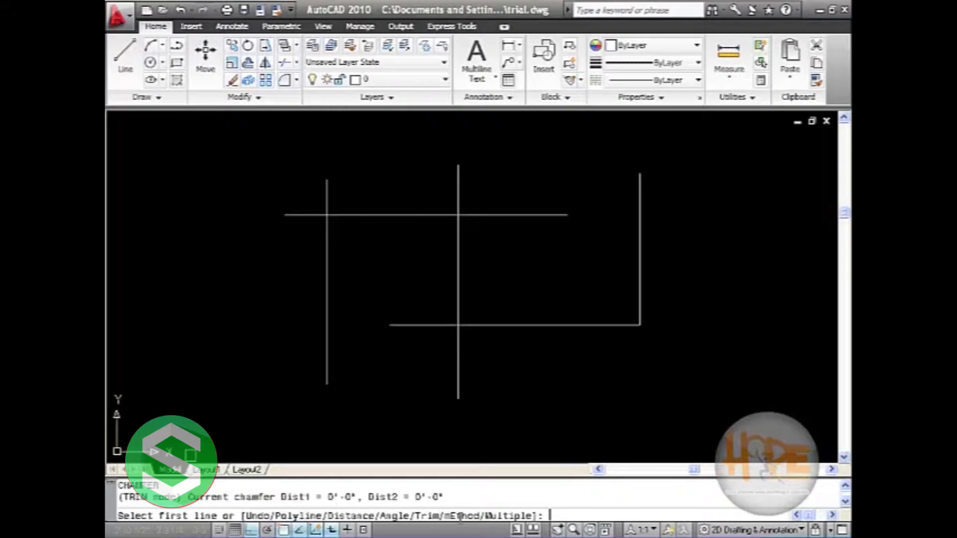
text(d)
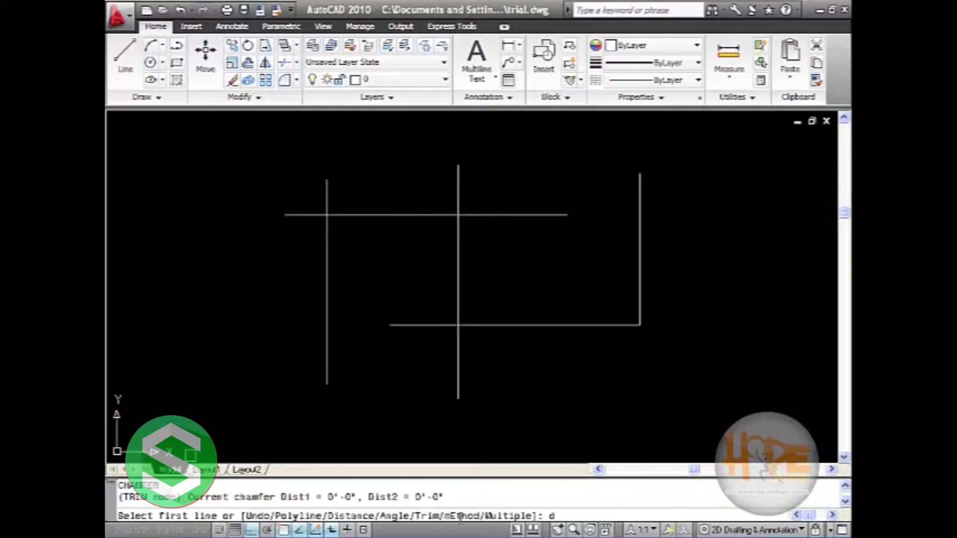
key(Return)
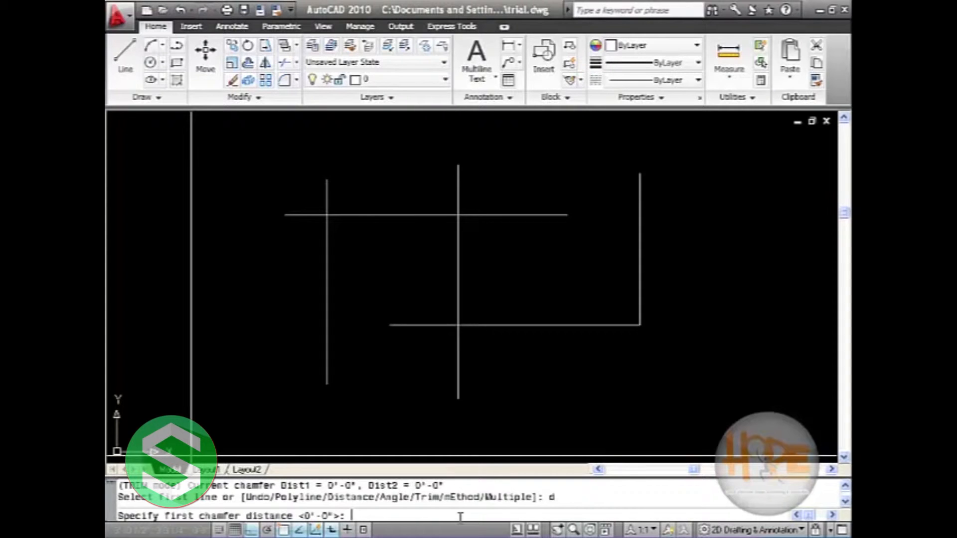
text(2)
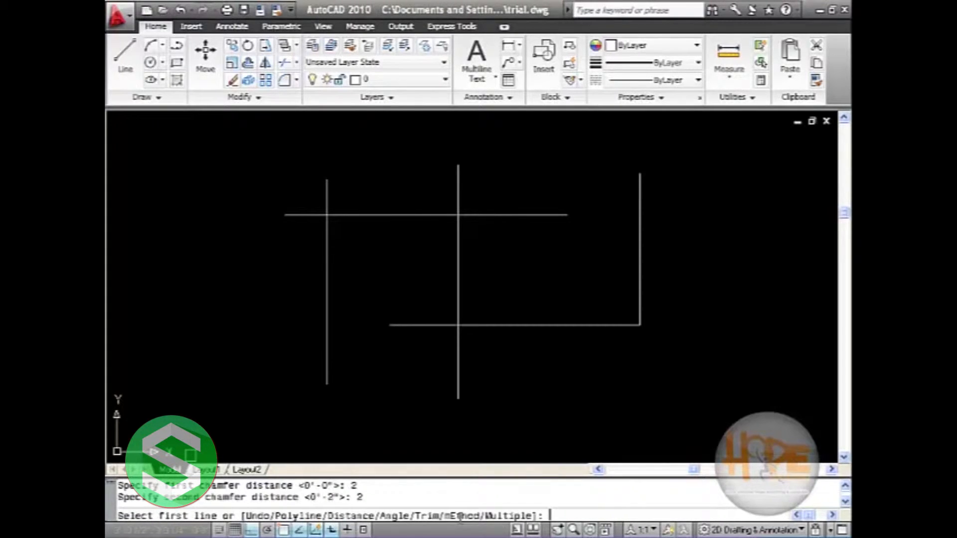
mouse_move(467, 427)
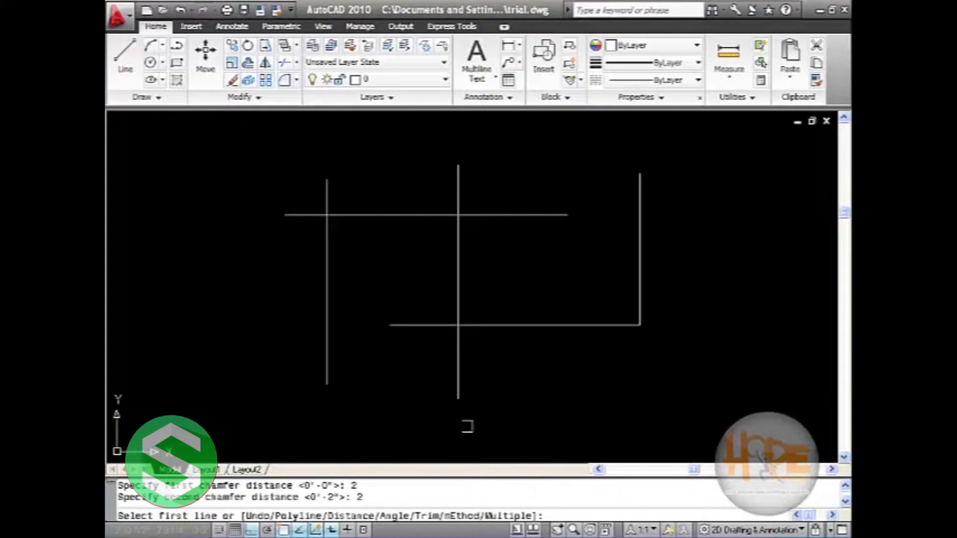
mouse_move(397, 334)
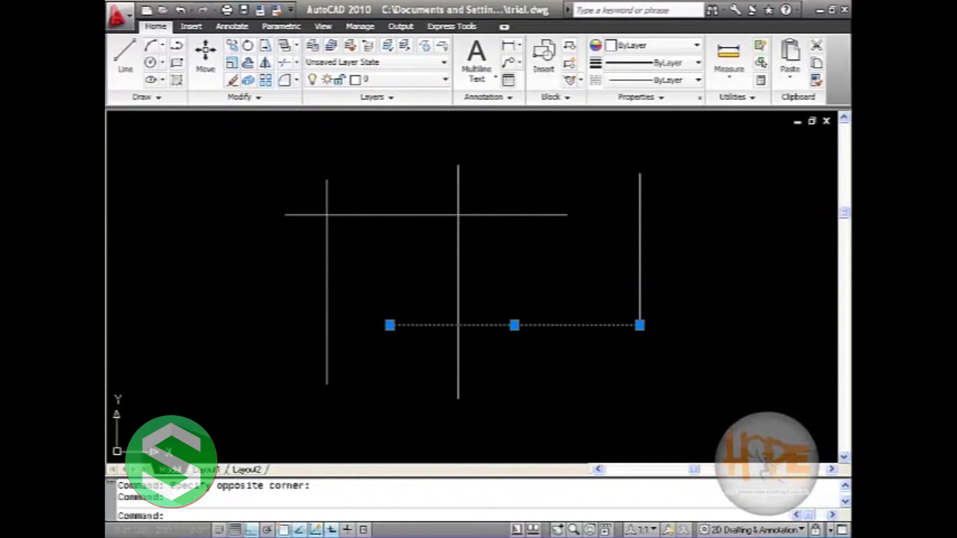
Restart the Chamfer command from the Modify panel with distances still at 2.
click(327, 281)
text(CHAMFER)
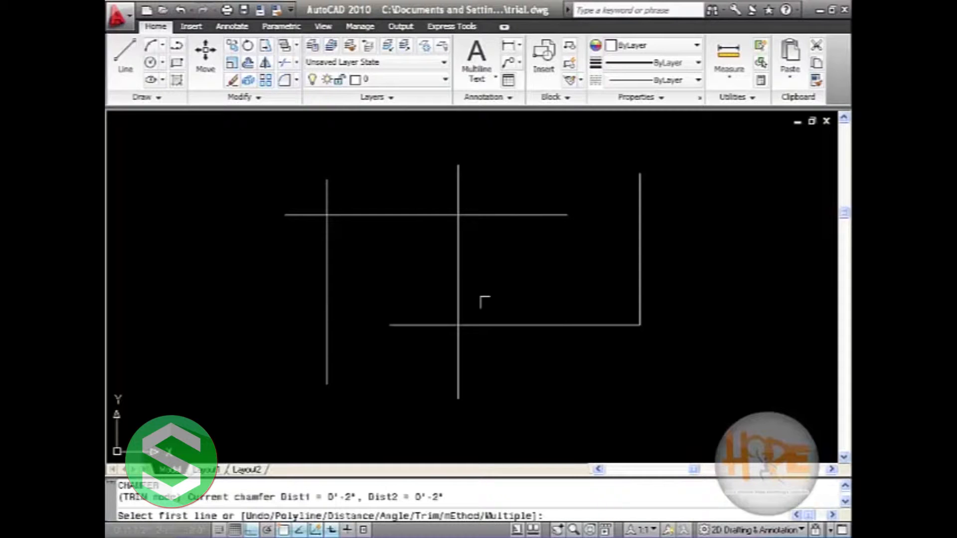
Chamfer the top horizontal and right vertical lines with 2-inch distances.
key(Escape)
text(c)
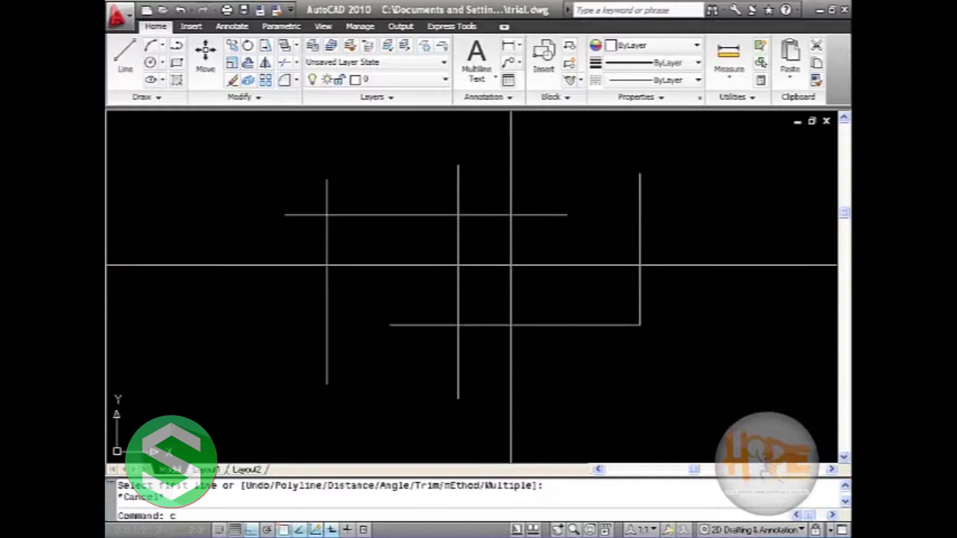
key(Return)
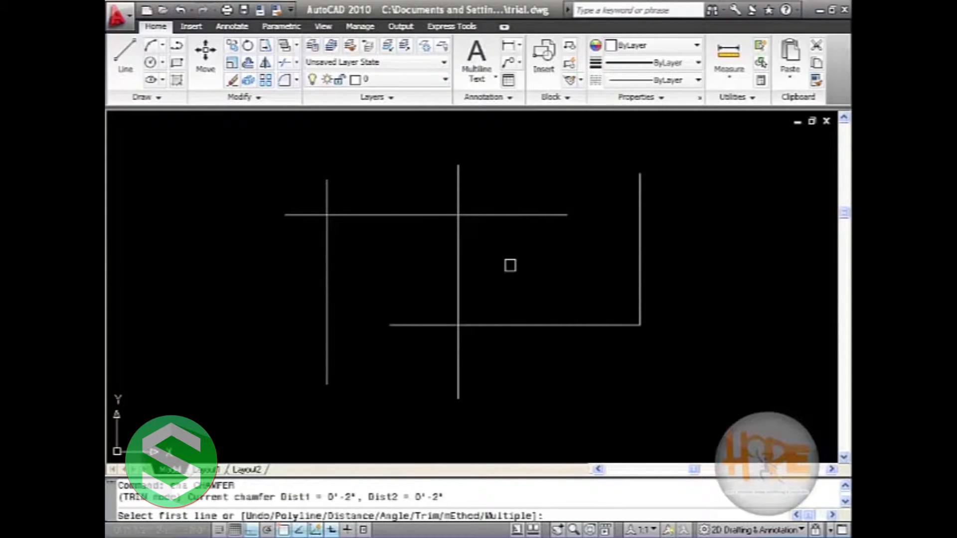
text(d)
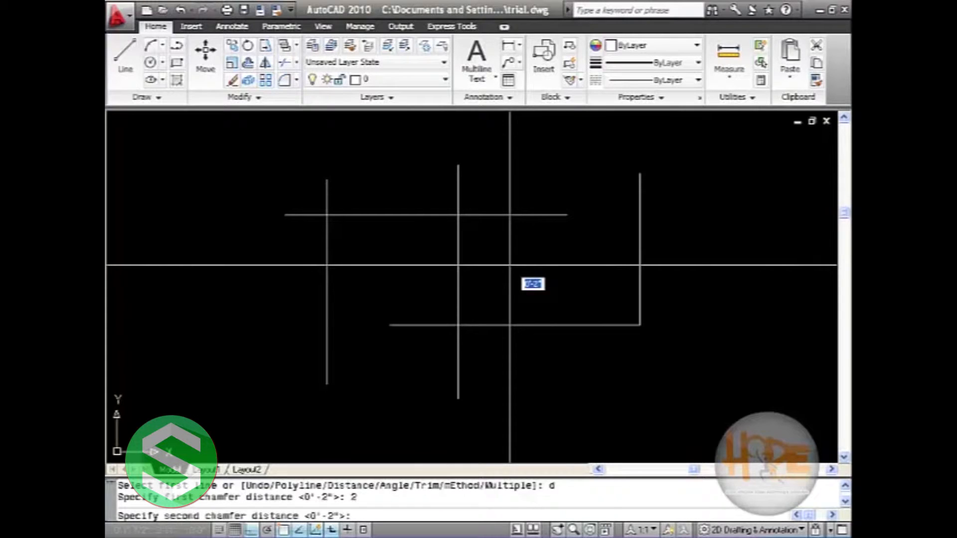
text(2)
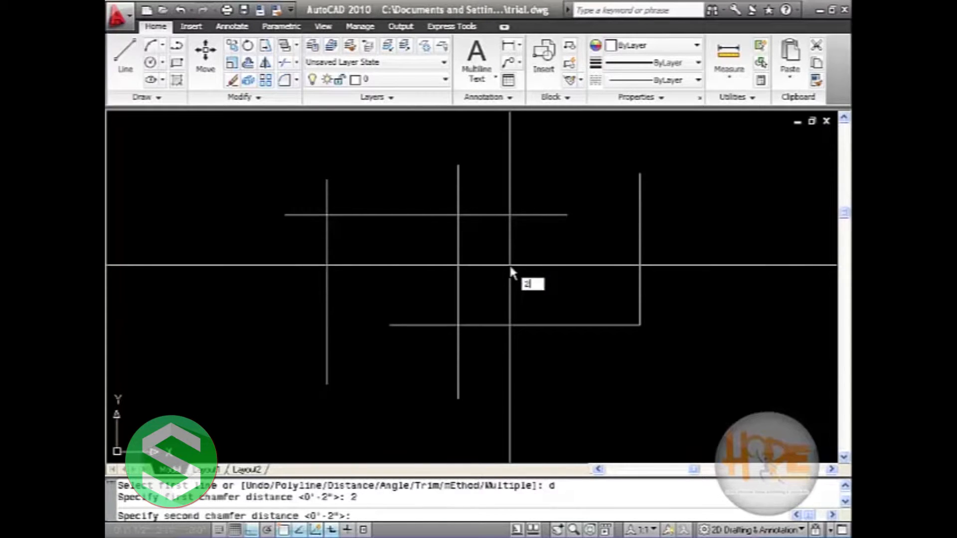
text(2)
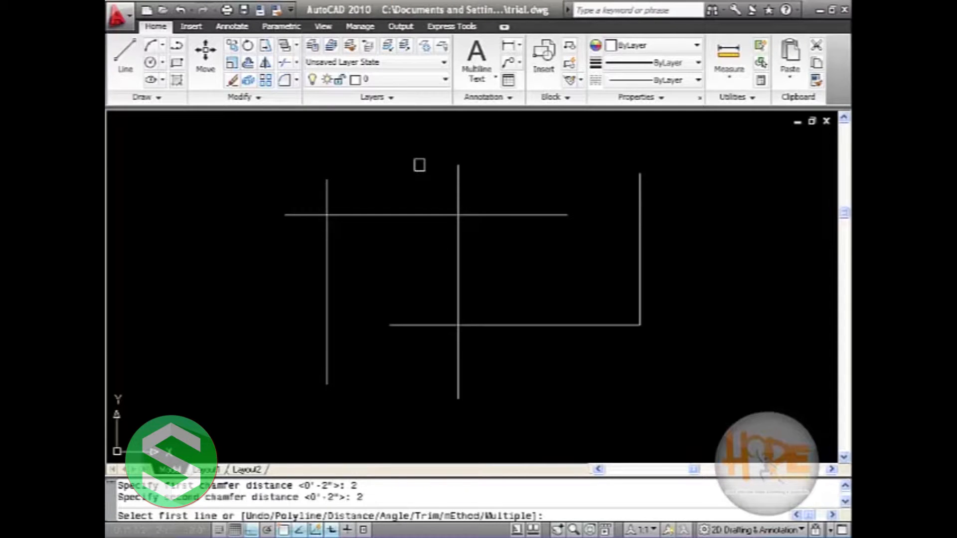
mouse_move(441, 222)
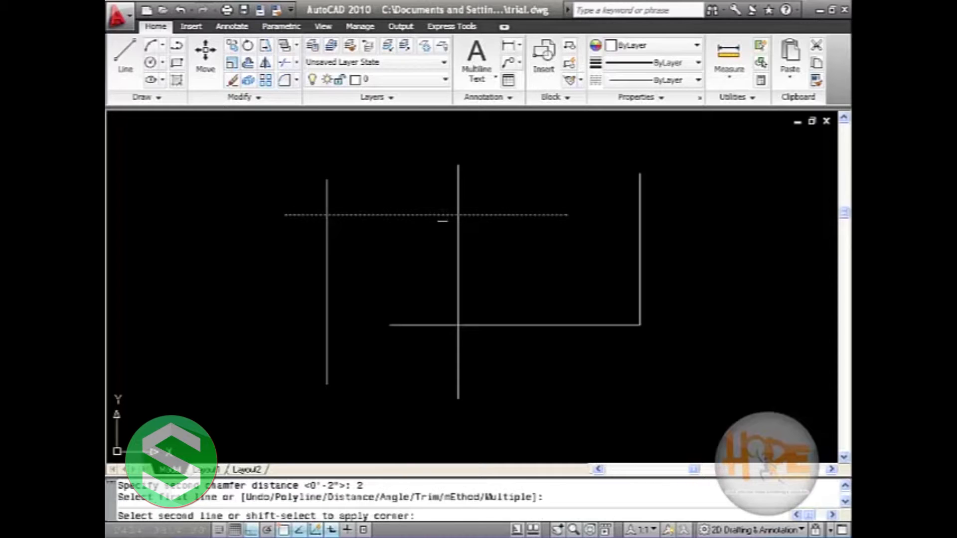
mouse_move(784, 256)
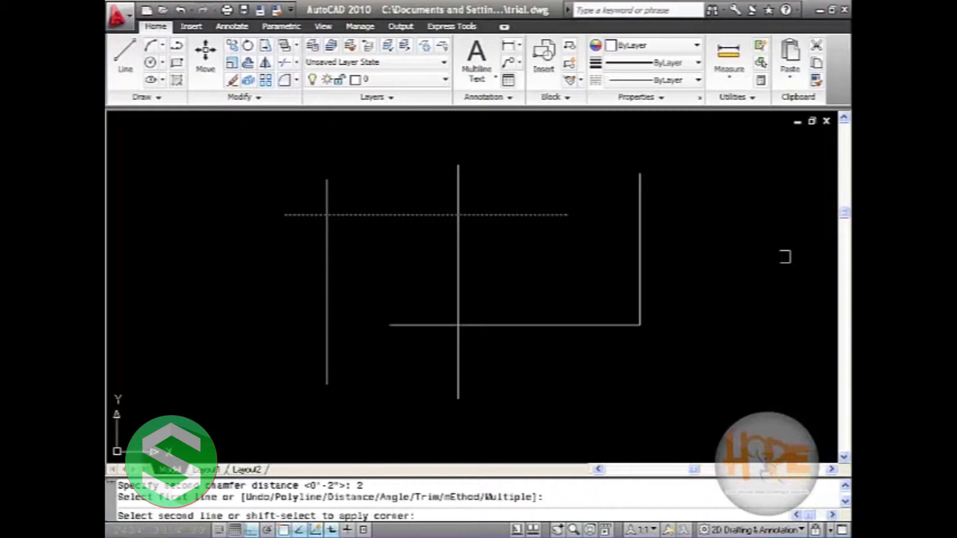
mouse_move(814, 296)
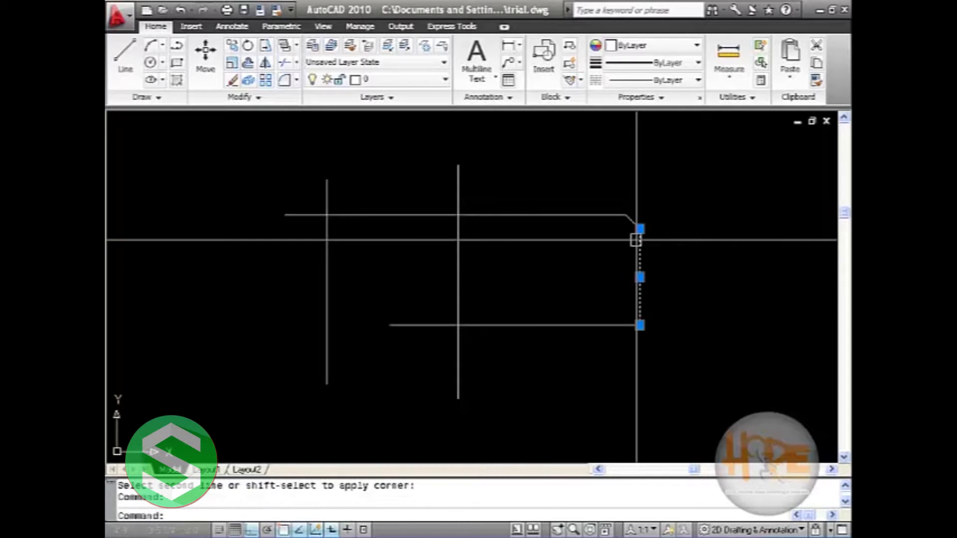
mouse_move(368, 266)
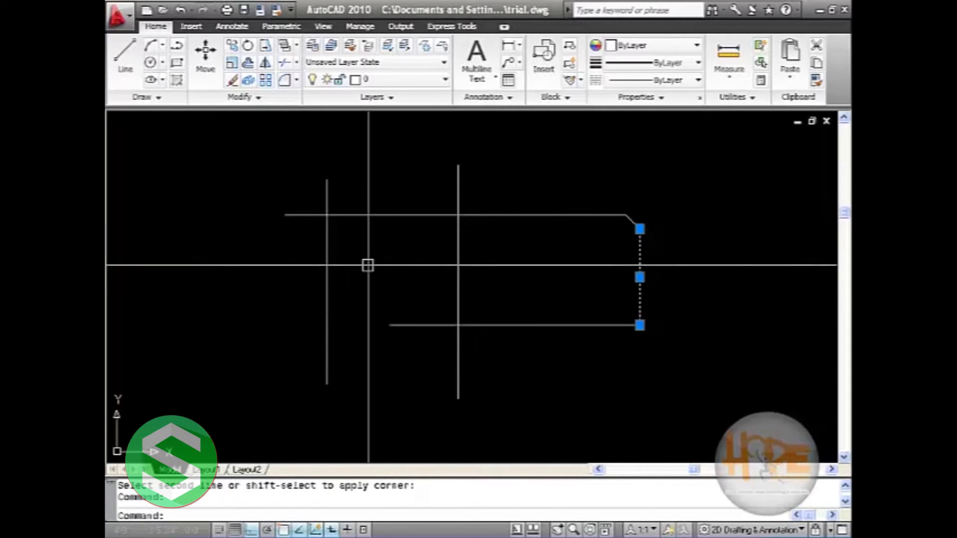
key(Escape)
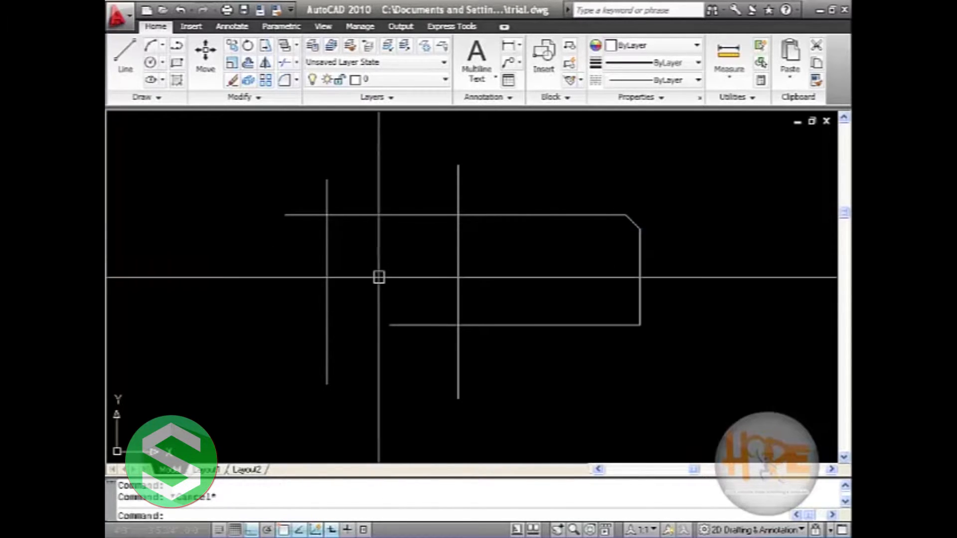
mouse_move(819, 305)
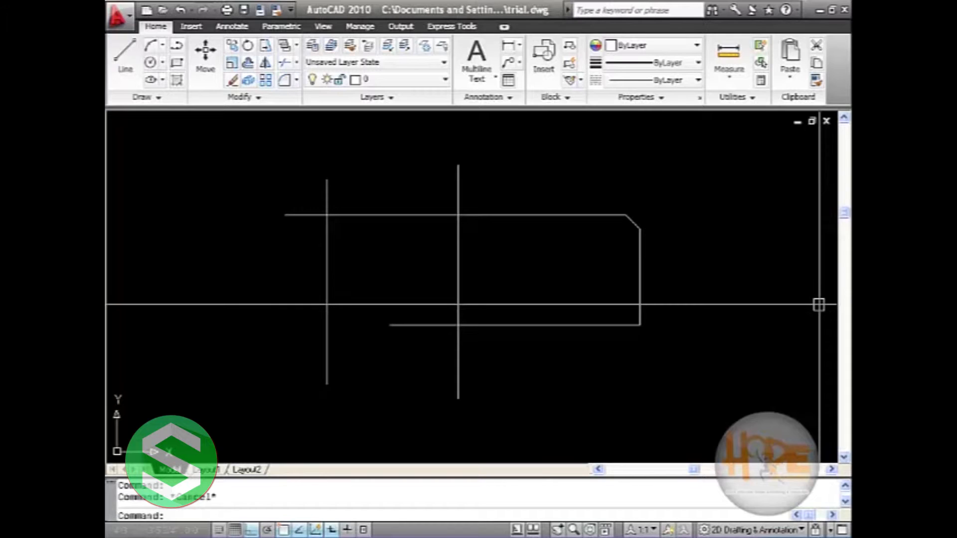
Start a rectangle (REC) using the Chamfer option with distances 3 and 3.
text(r)
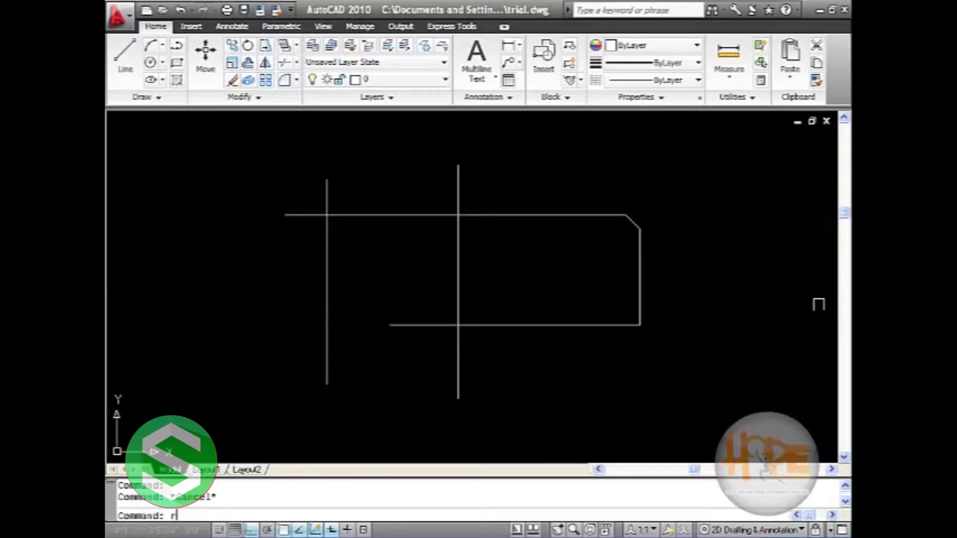
text(ec)
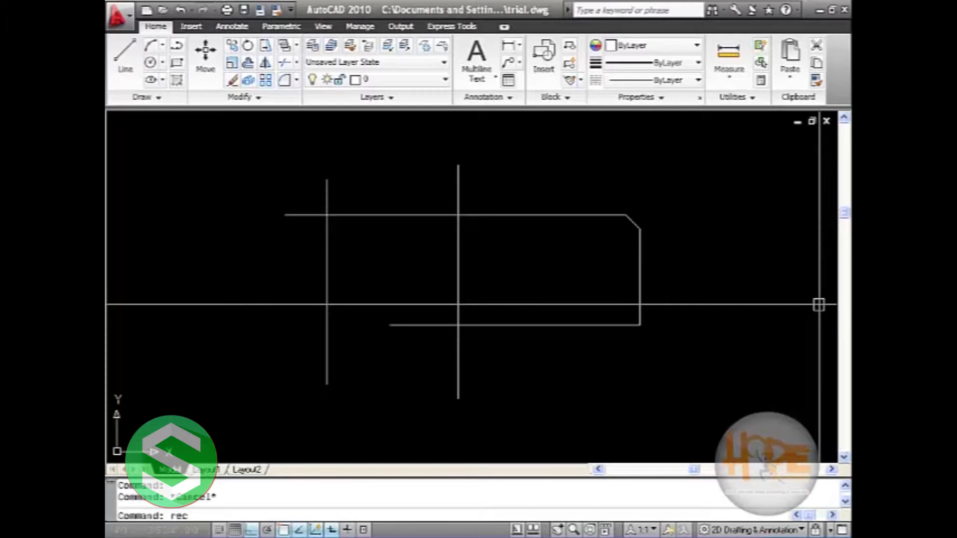
key(Return)
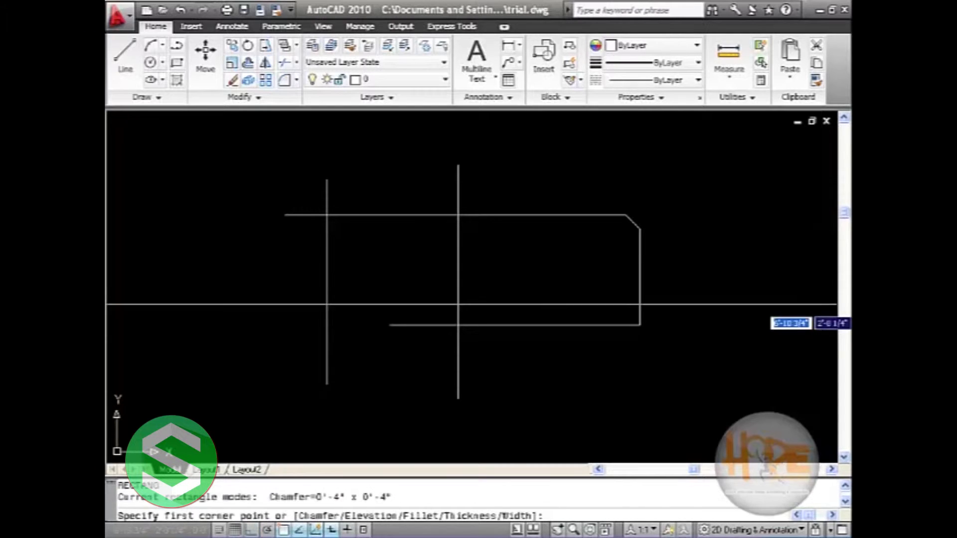
mouse_move(820, 311)
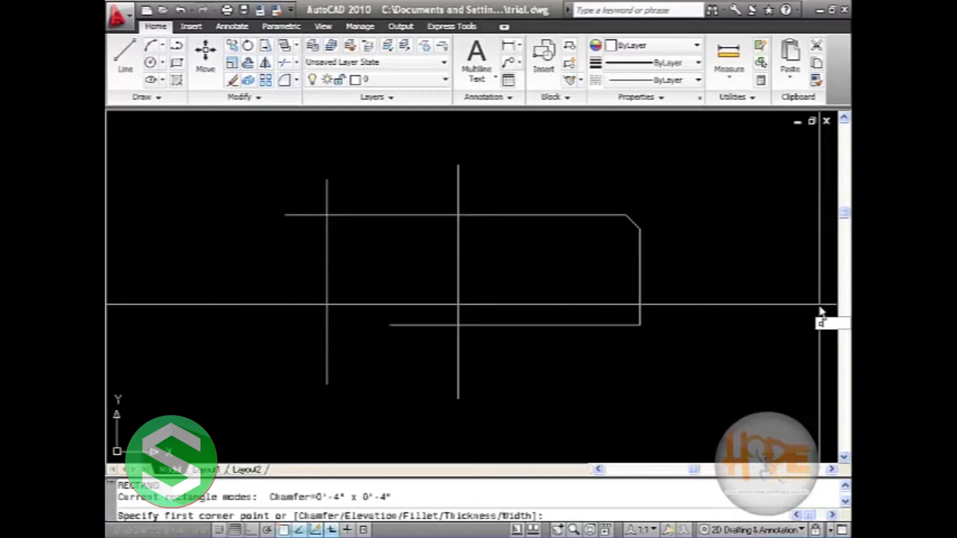
mouse_move(821, 311)
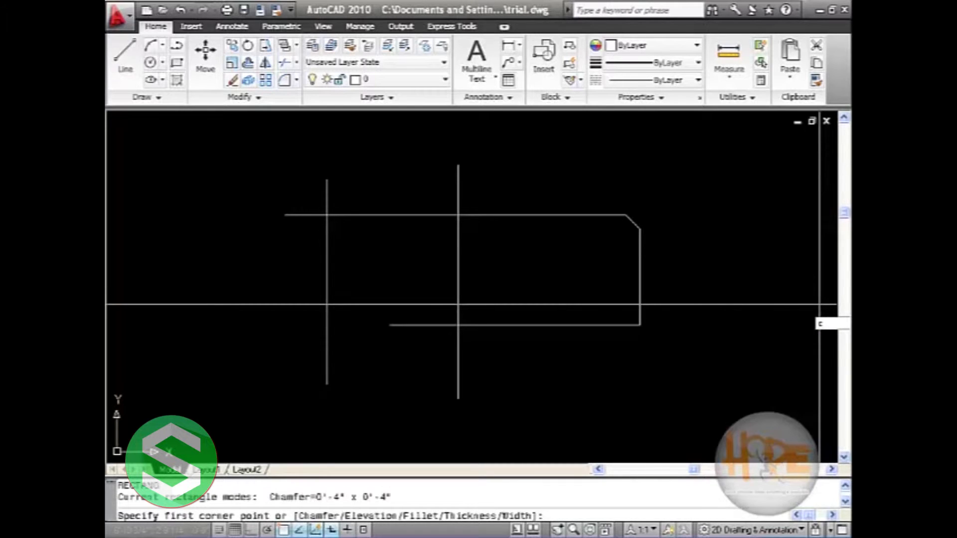
text(c)
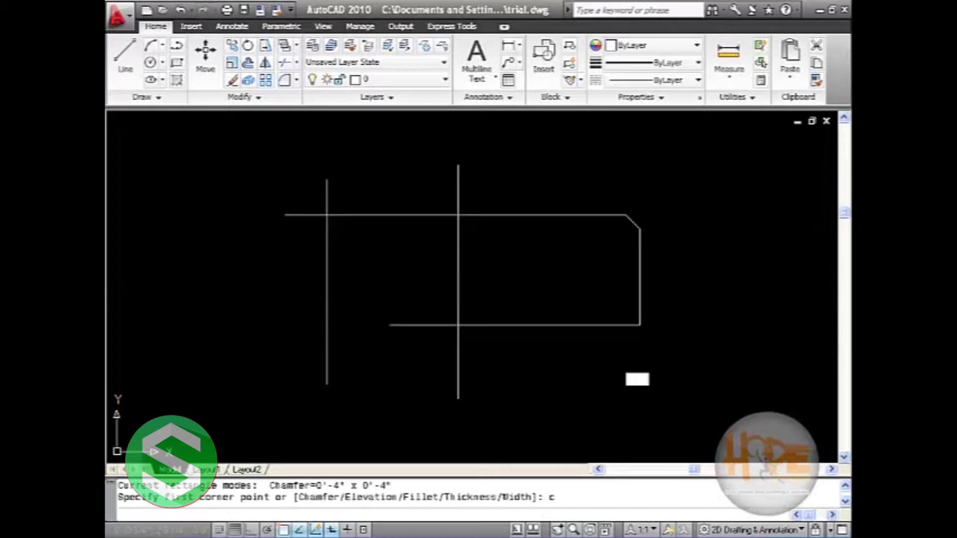
key(Return)
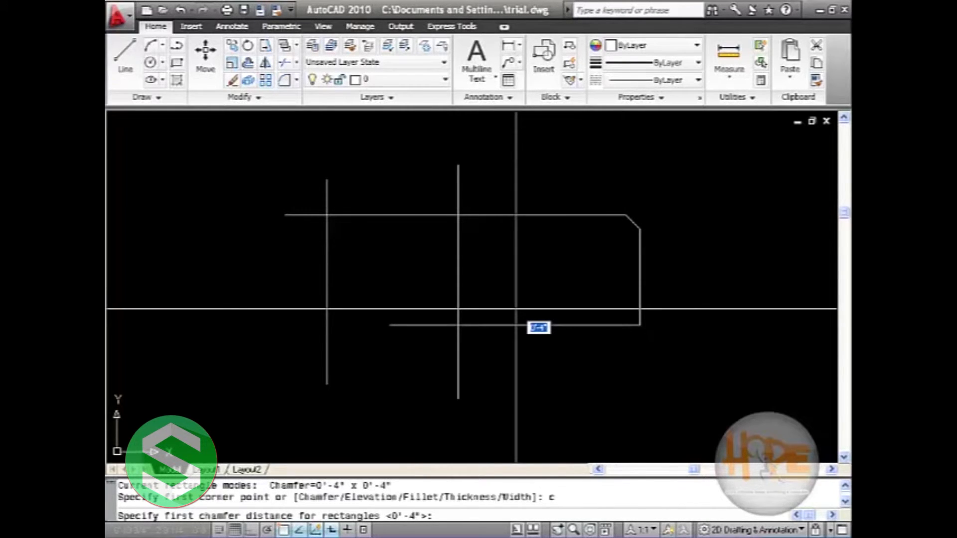
mouse_move(517, 315)
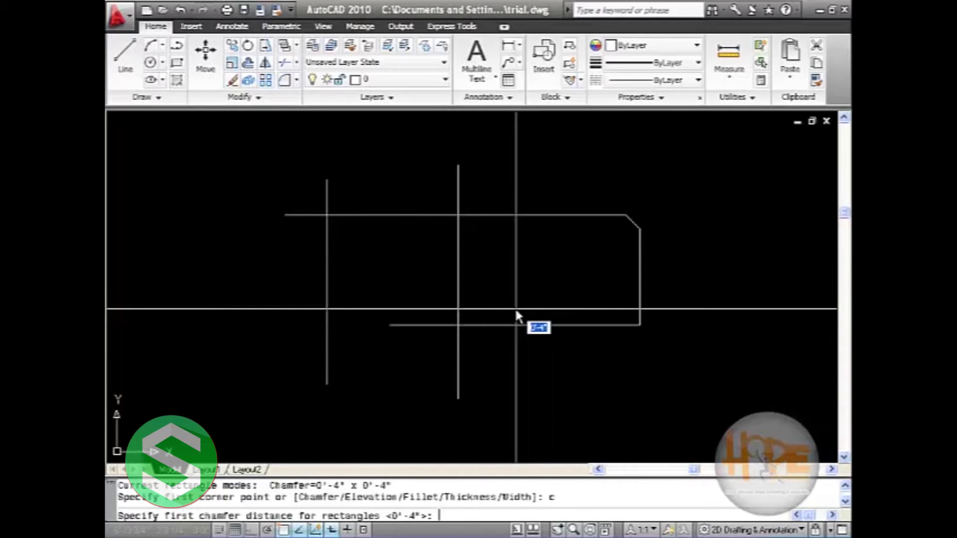
text(3)
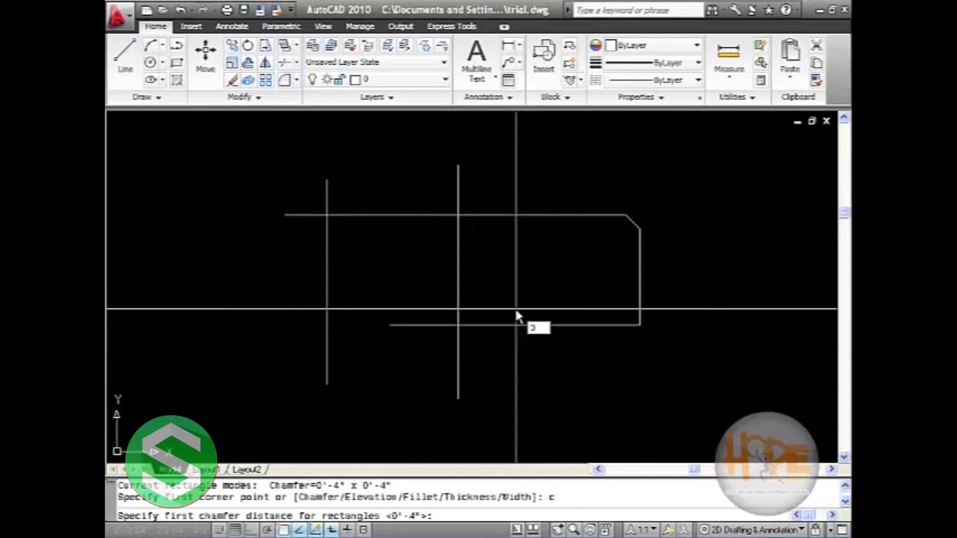
text(3)
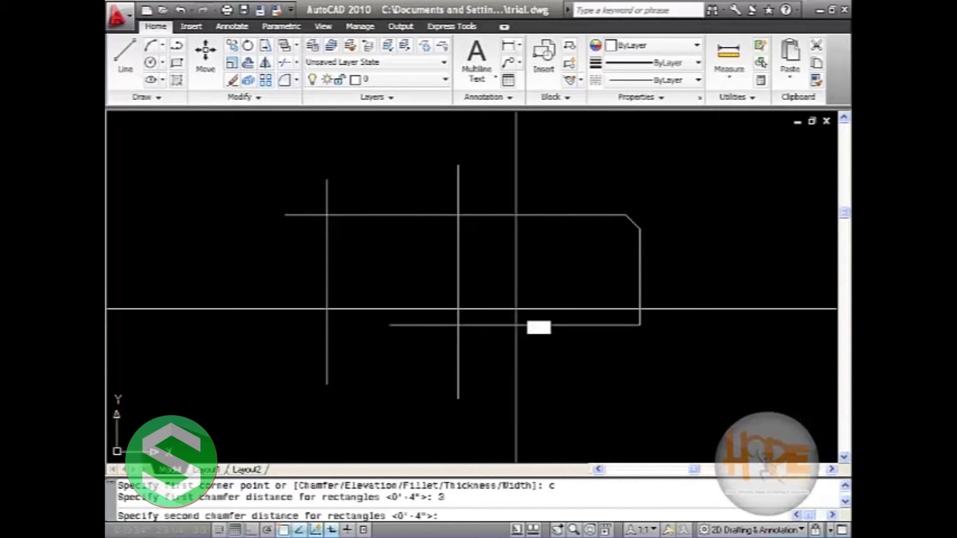
mouse_move(517, 316)
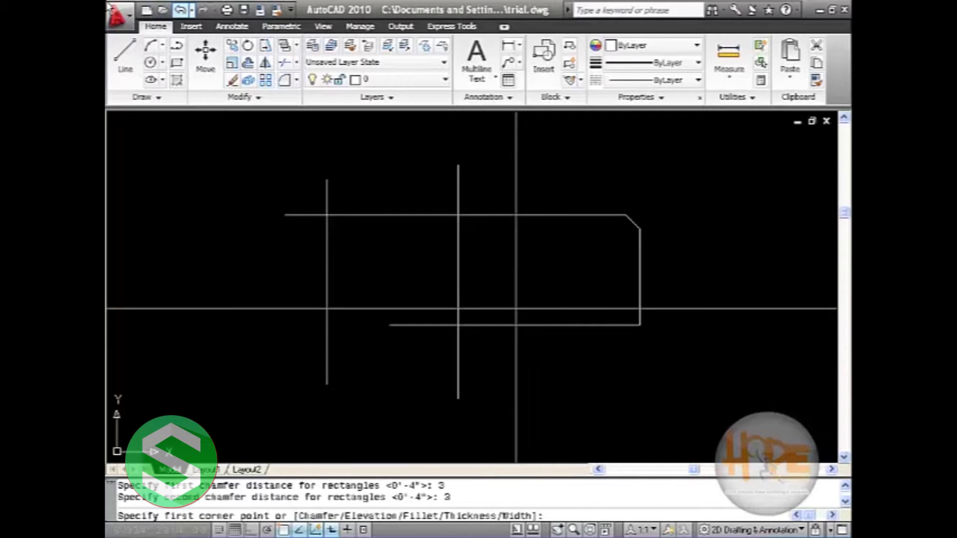
Place the 3-unit chamfered rectangle to the left of the crossing lines.
click(220, 256)
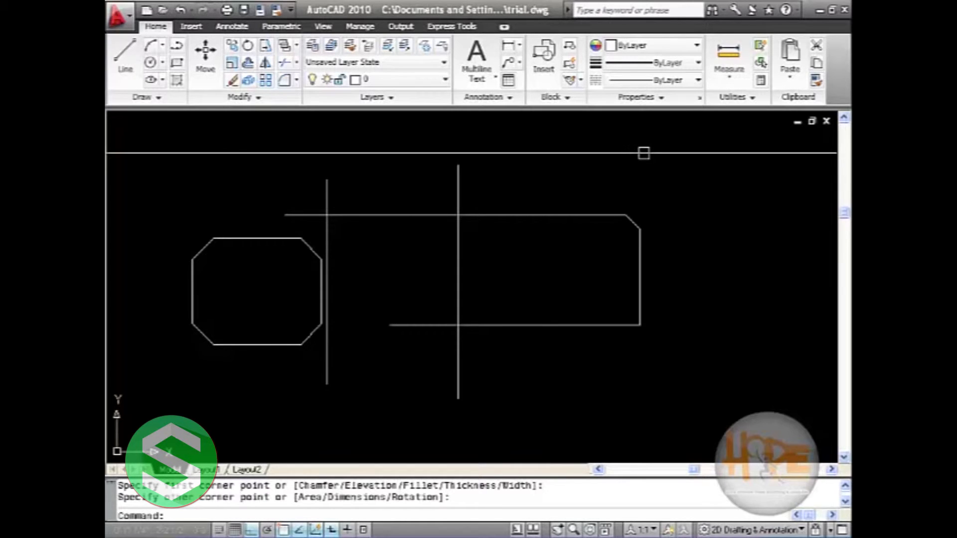
mouse_move(644, 152)
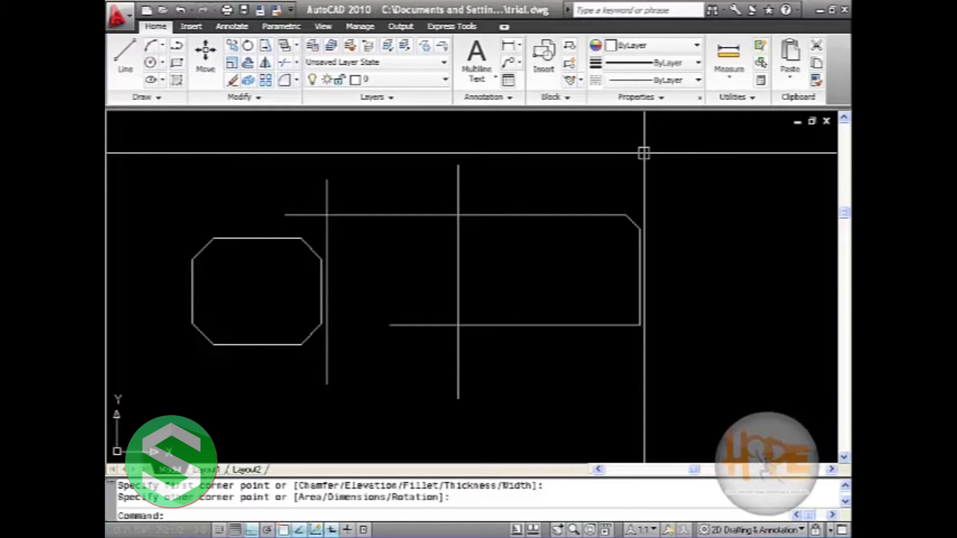
mouse_move(640, 159)
text(r)
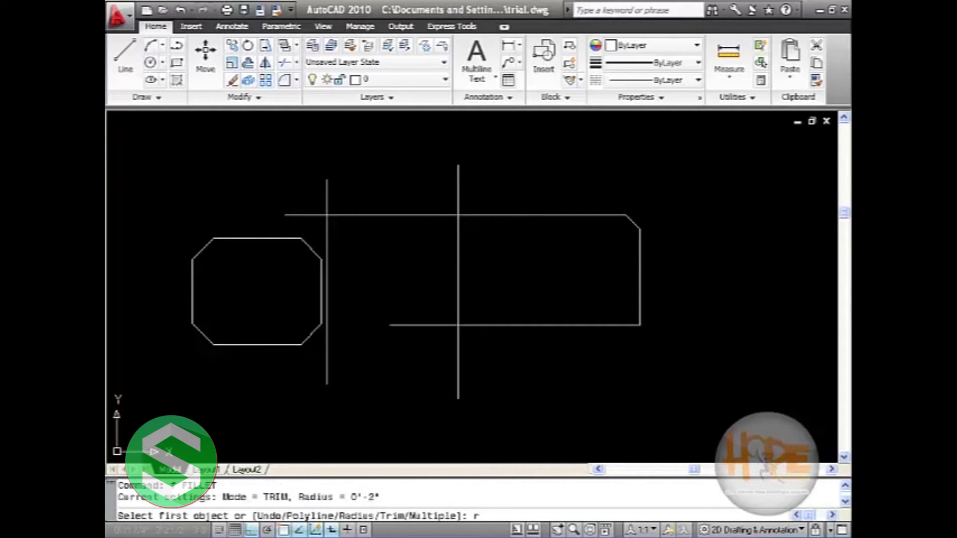
mouse_move(373, 228)
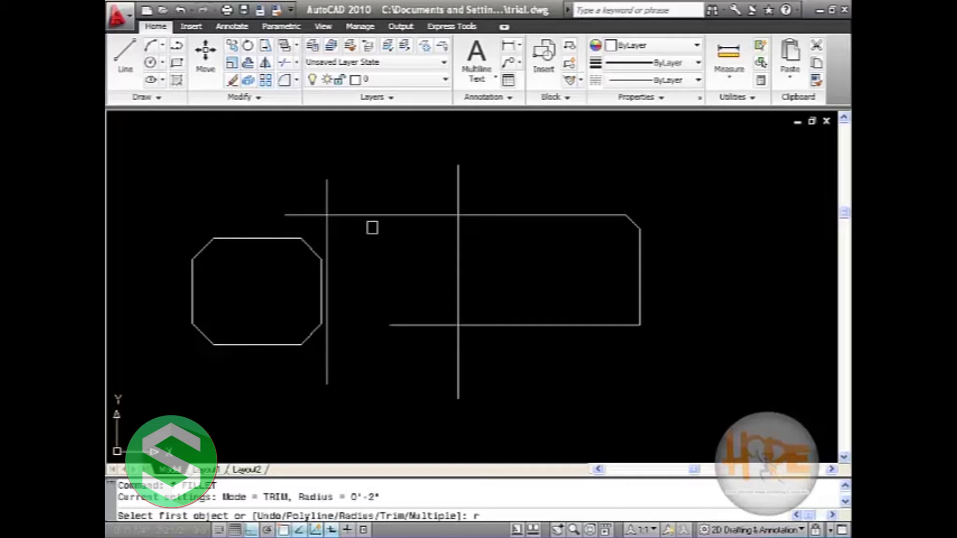
Set fillet radius 3 and round the middle vertical and top horizontal lines.
key(Return)
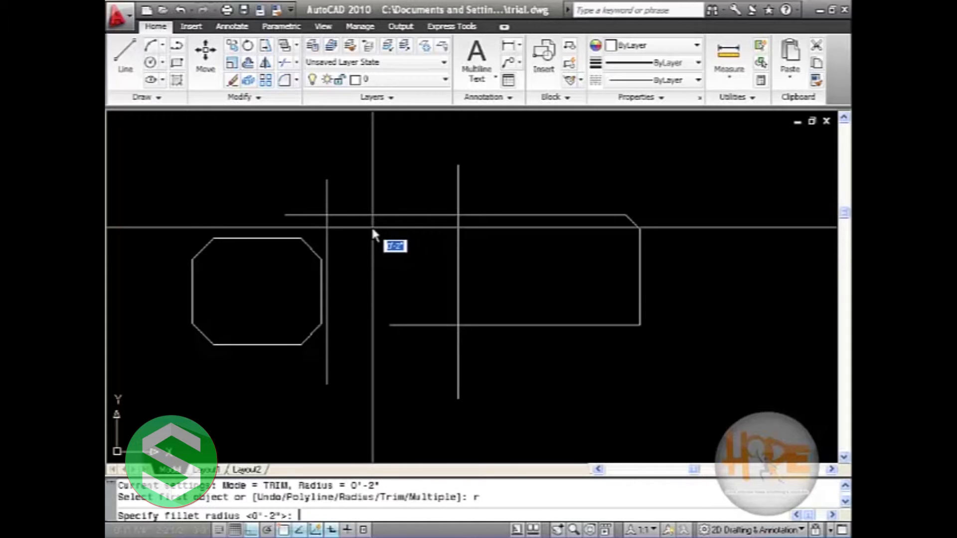
text(3)
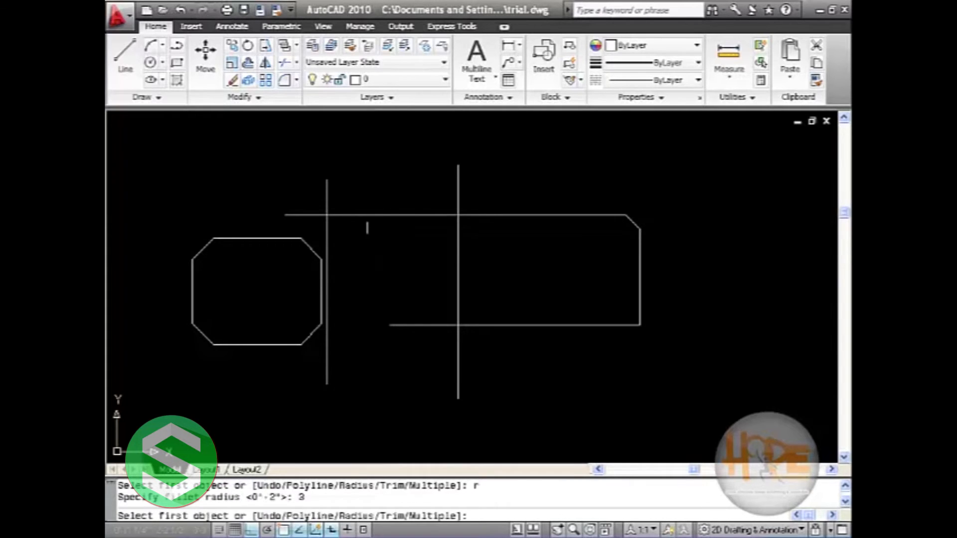
mouse_move(366, 229)
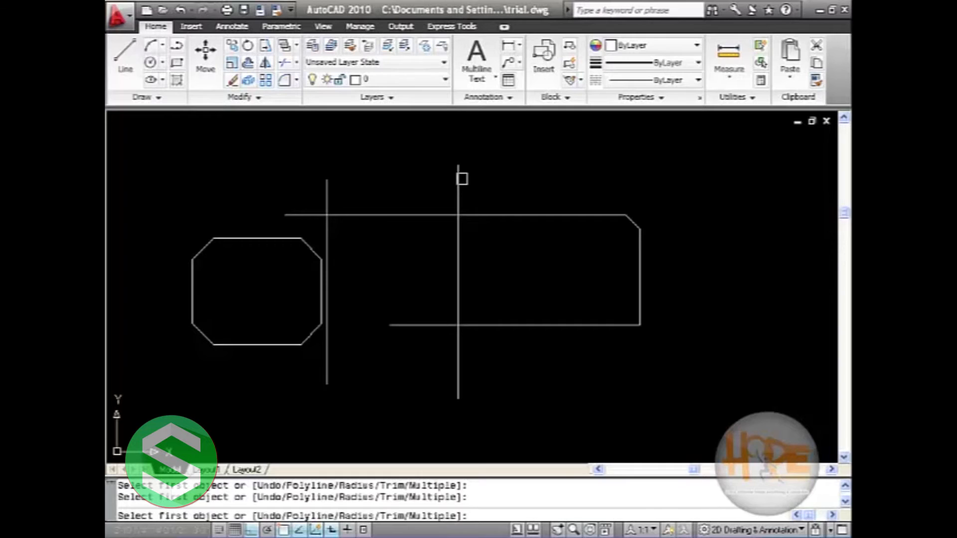
click(462, 179)
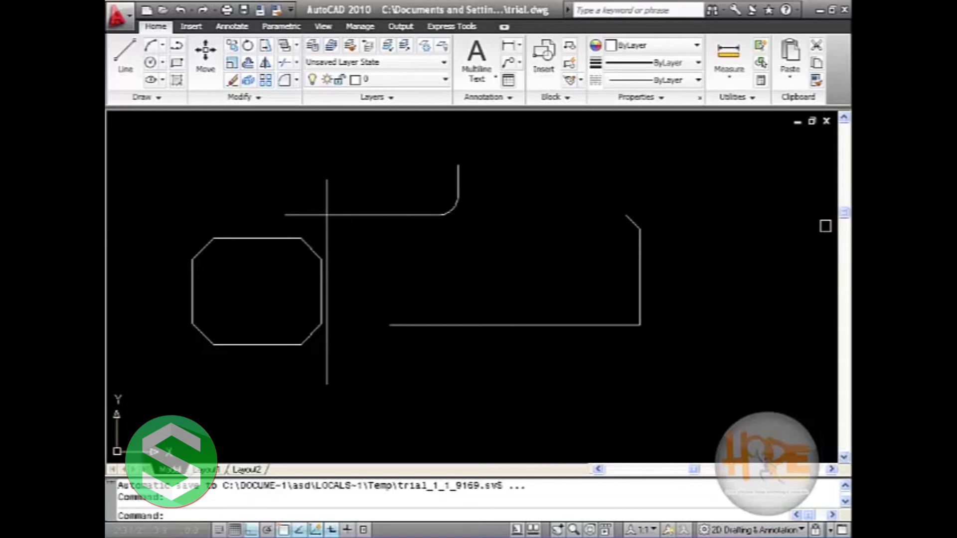
mouse_move(641, 252)
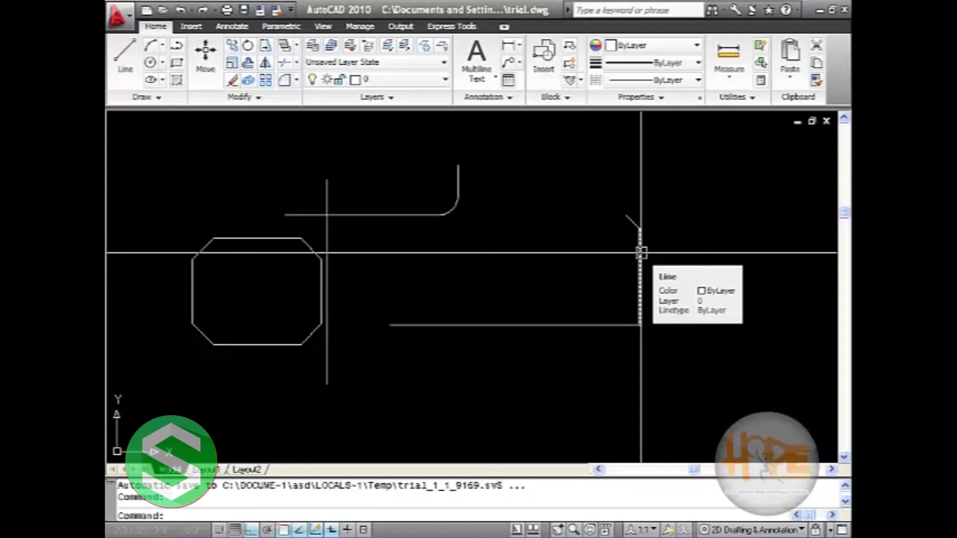
mouse_move(635, 252)
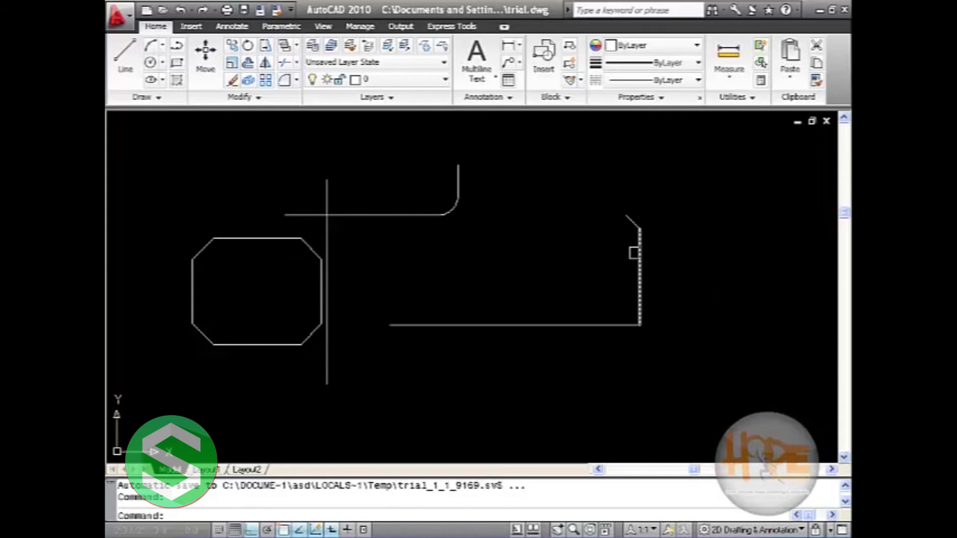
mouse_move(635, 252)
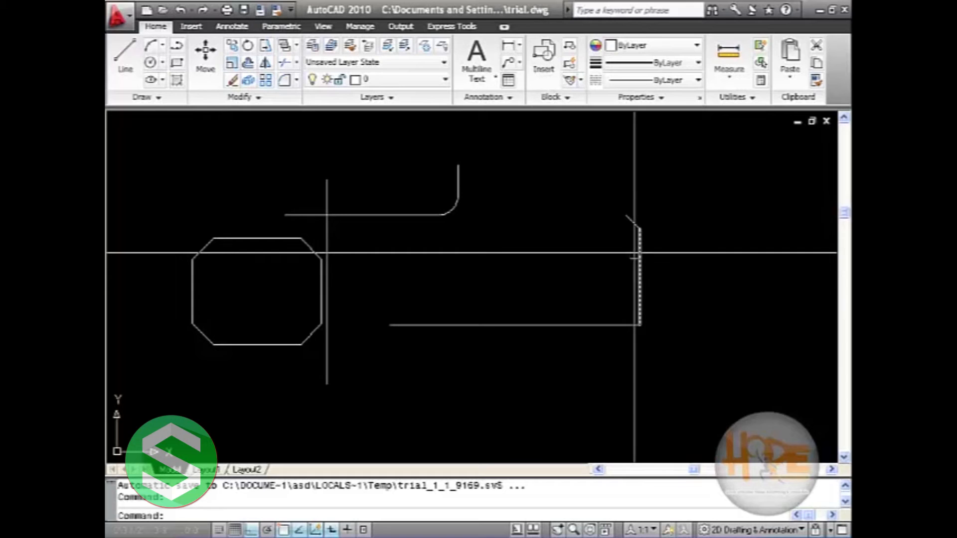
mouse_move(634, 252)
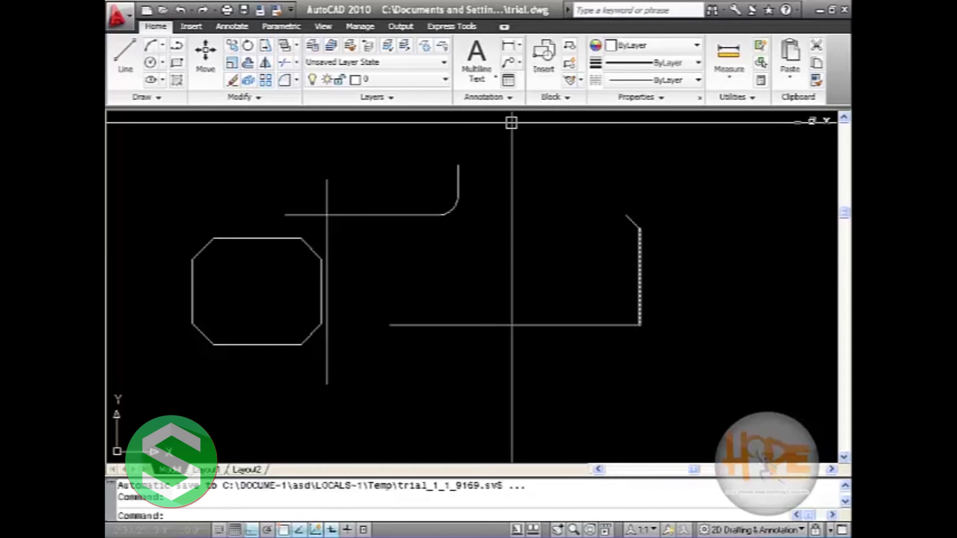
mouse_move(324, 183)
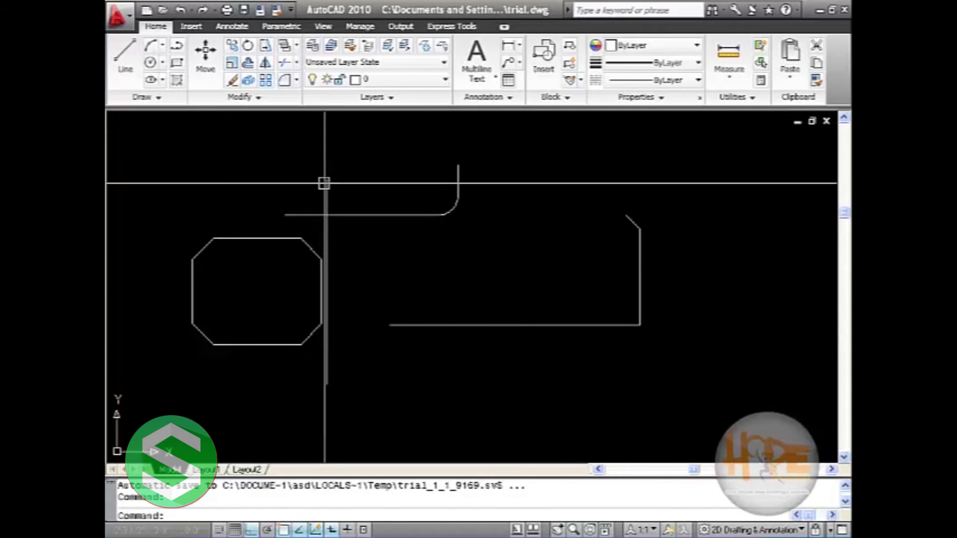
click(477, 58)
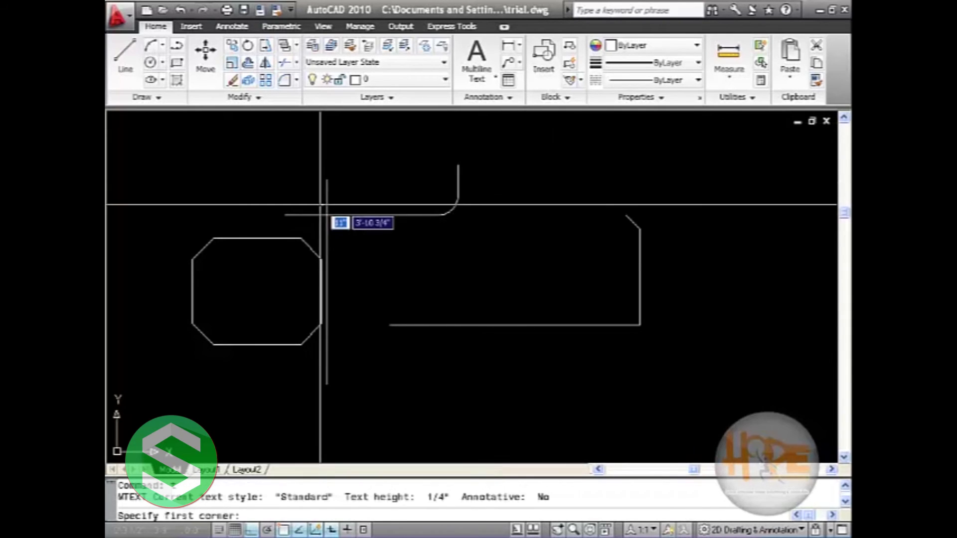
key(Escape)
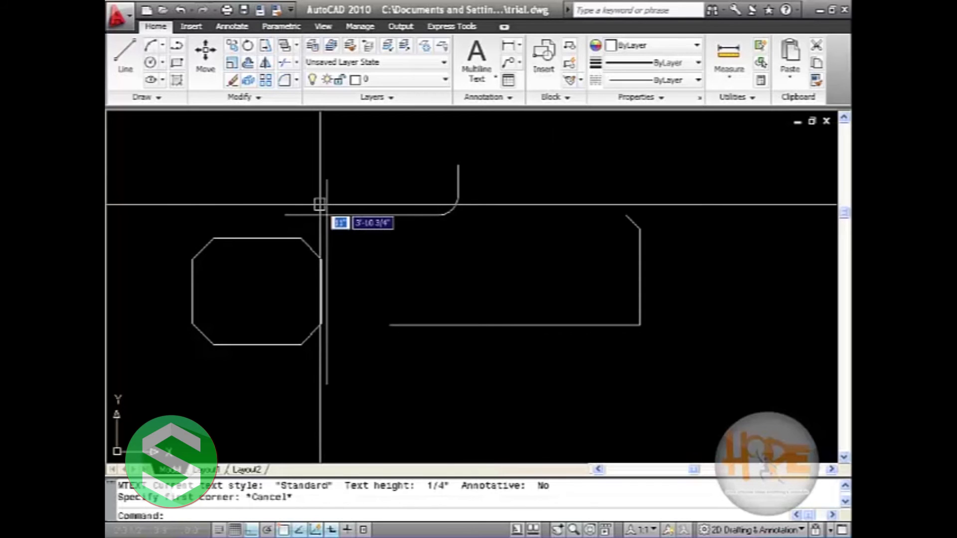
Trim (TR) the left vertical line above the top horizontal cutting edge.
text(tr)
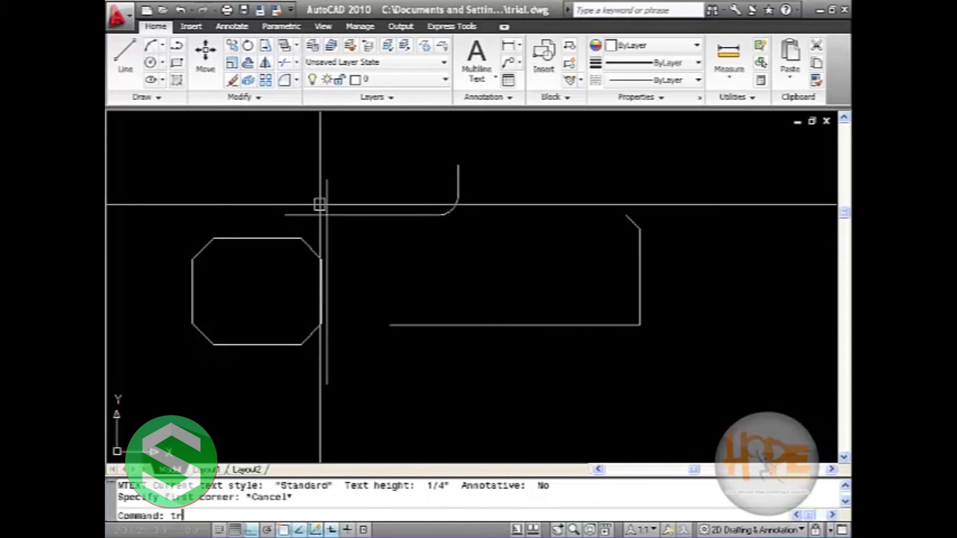
key(Return)
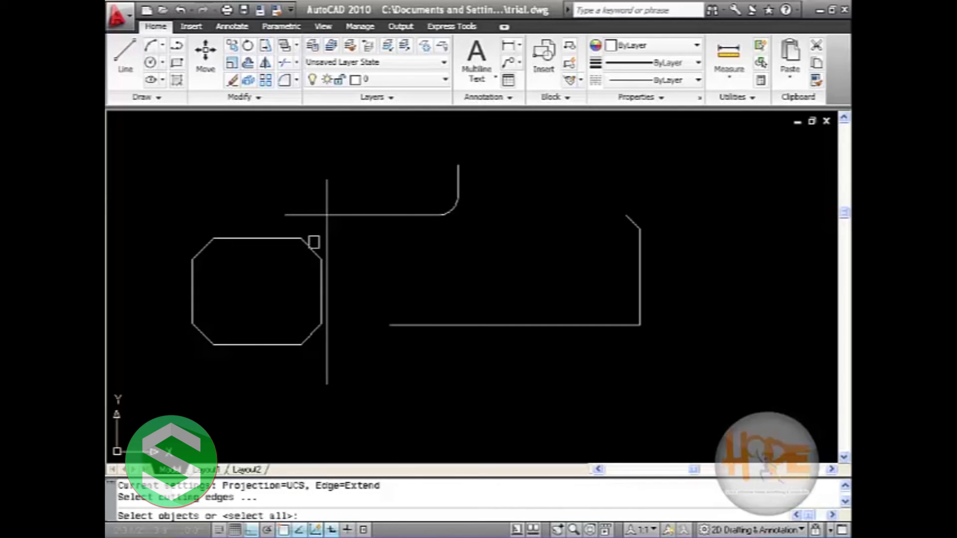
click(311, 217)
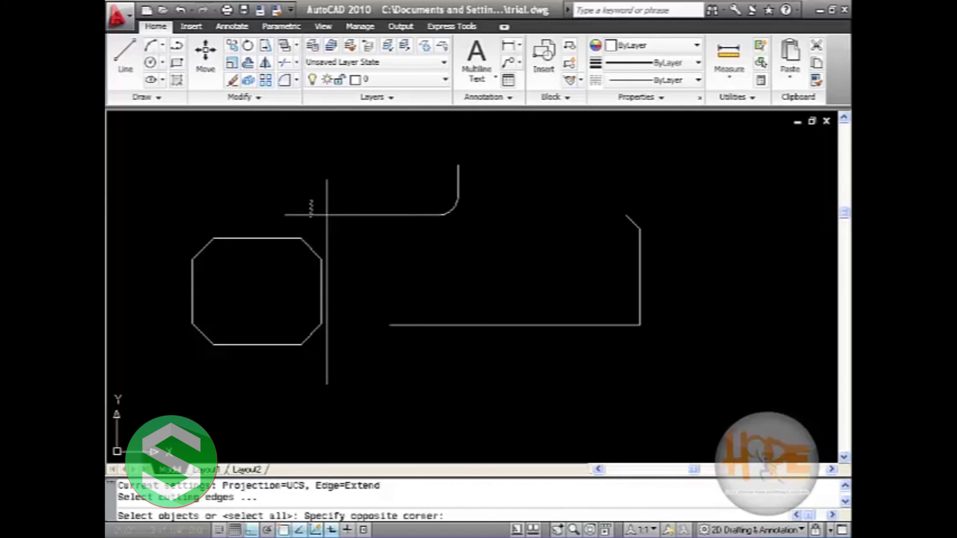
click(310, 217)
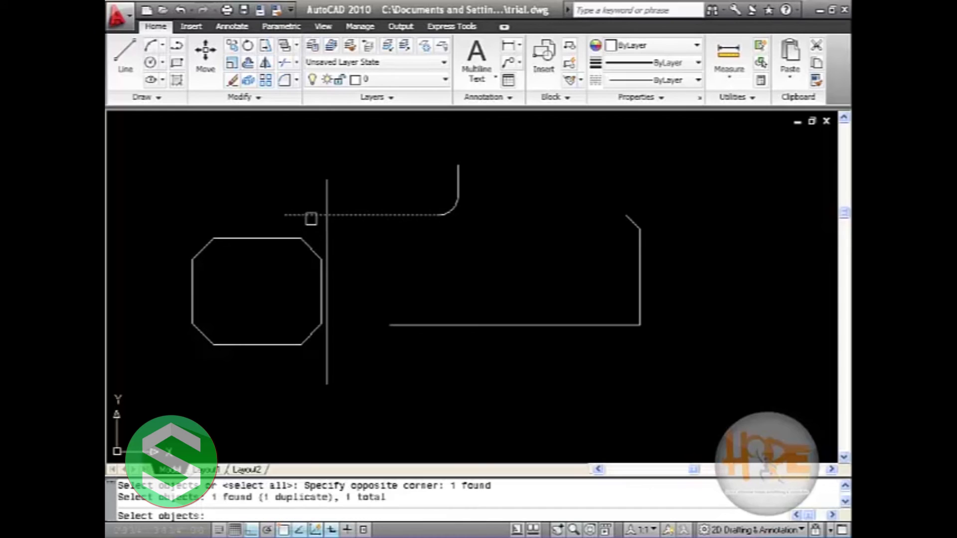
mouse_move(305, 215)
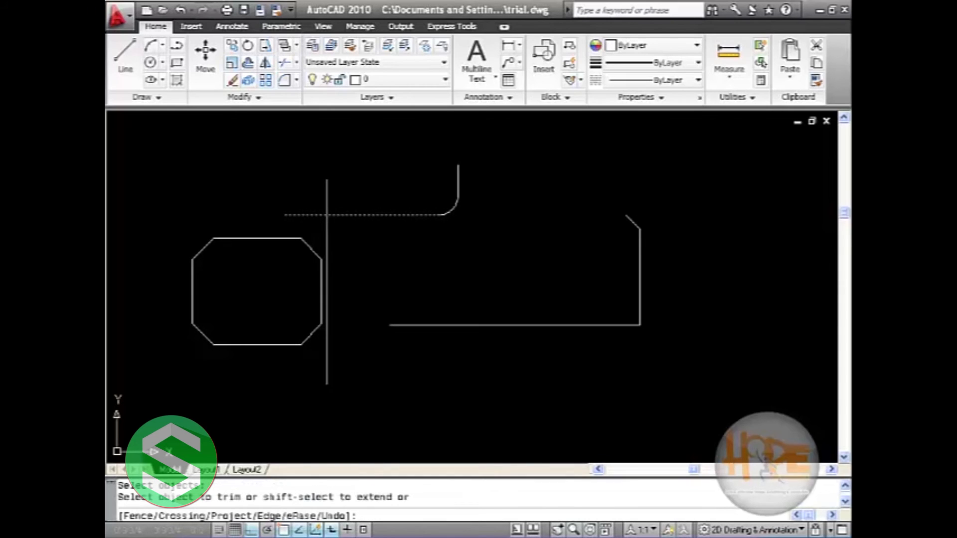
click(305, 186)
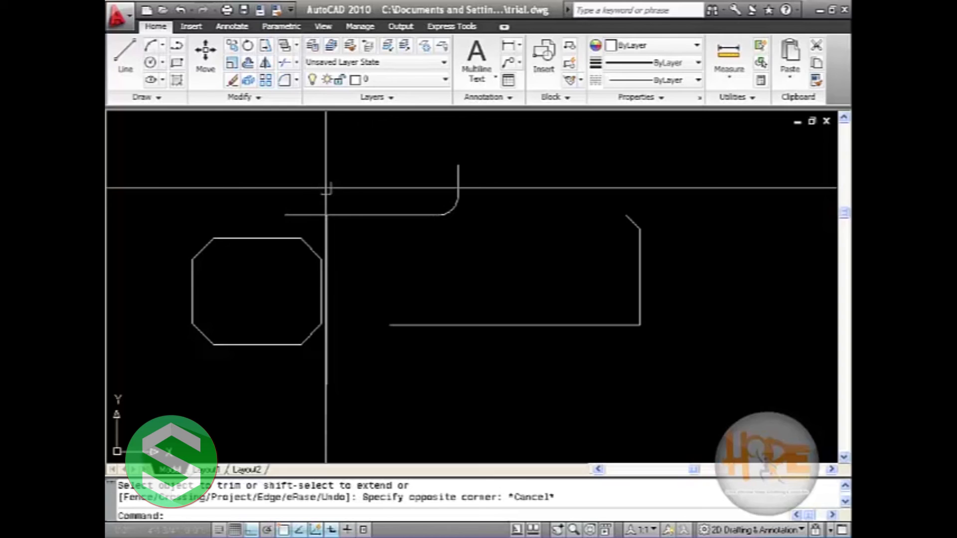
mouse_move(652, 207)
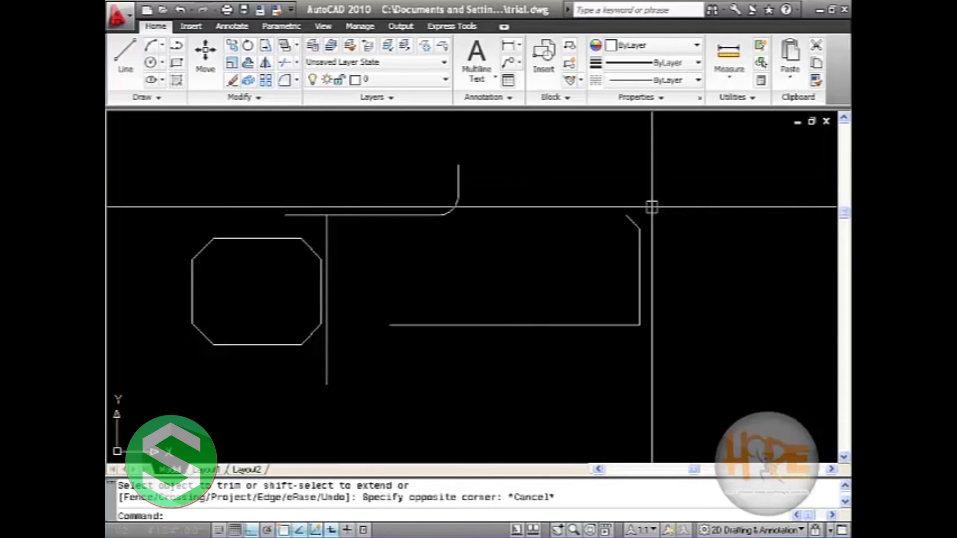